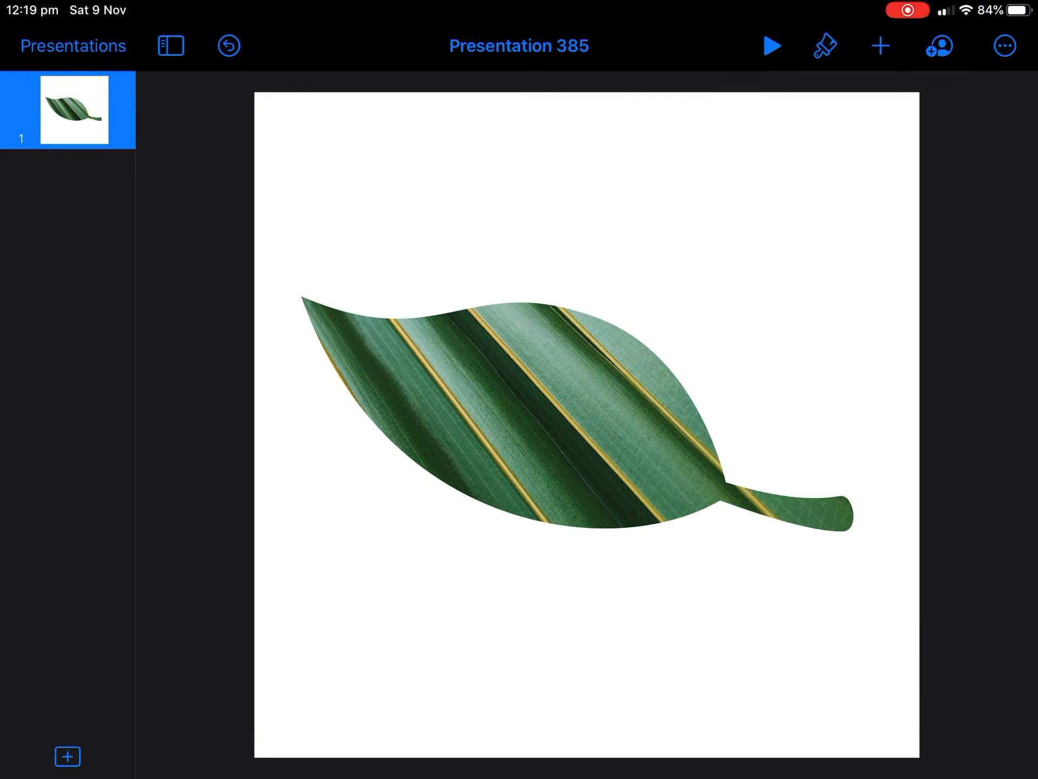
# Add a blank-layout slide after the leaf slide
pyautogui.click(68, 756)
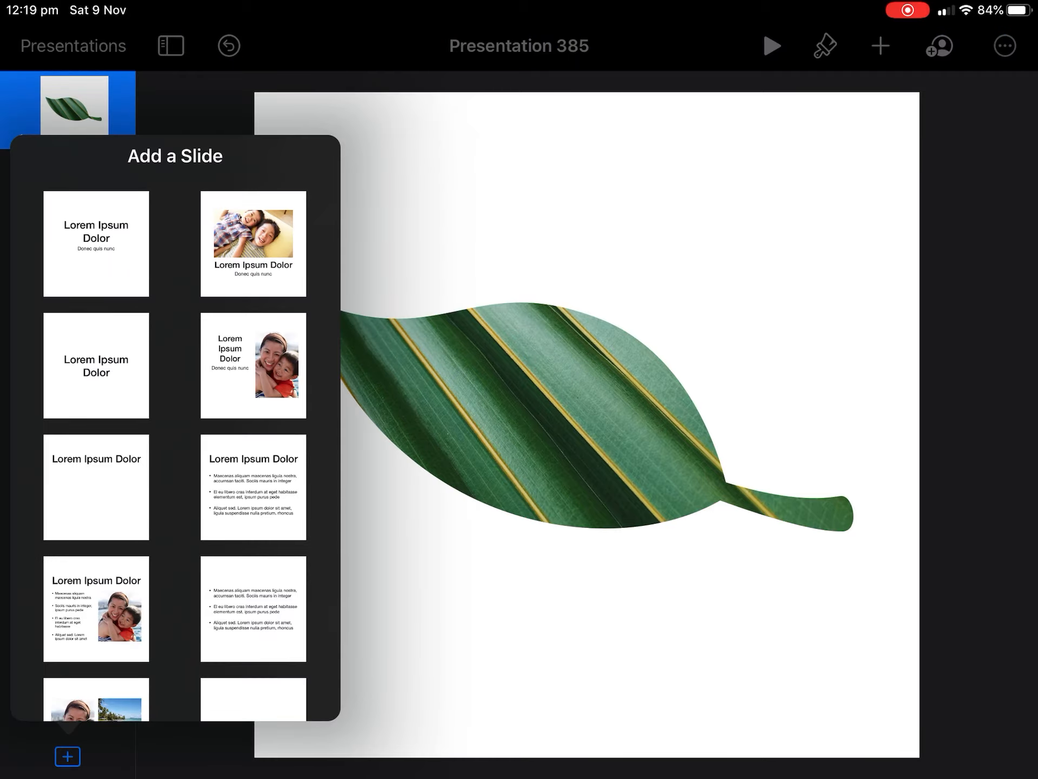
pyautogui.click(253, 711)
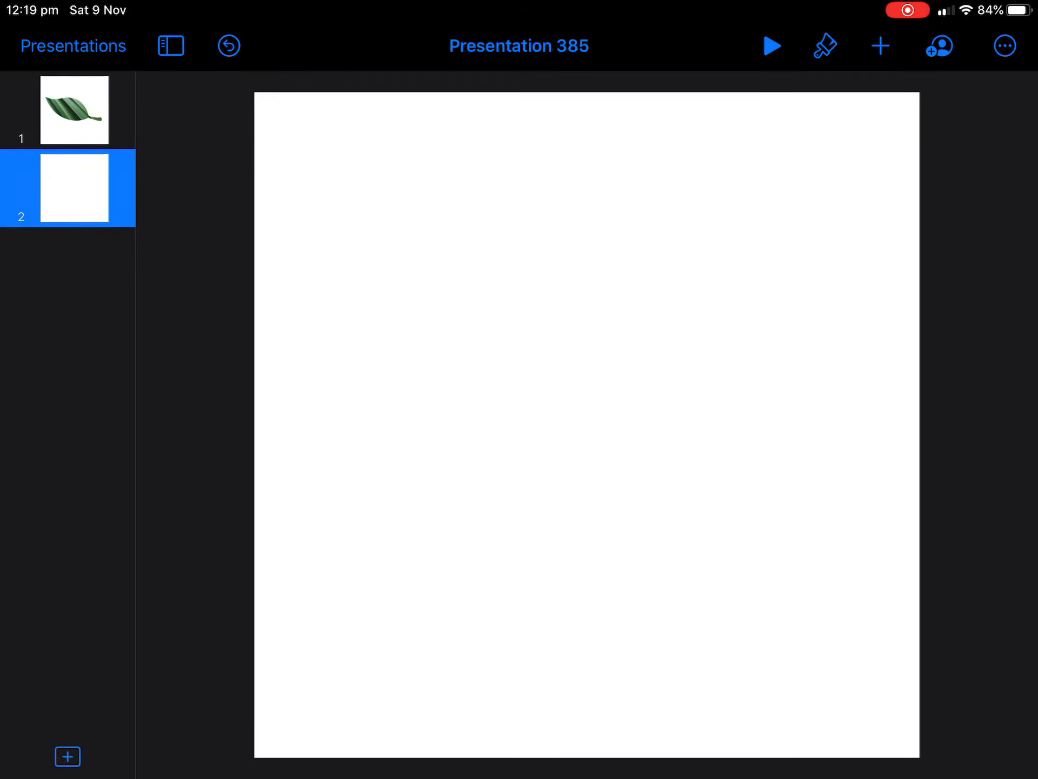
# Insert a leaf shape, enlarge and tilt it diagonally across the slide
pyautogui.click(880, 46)
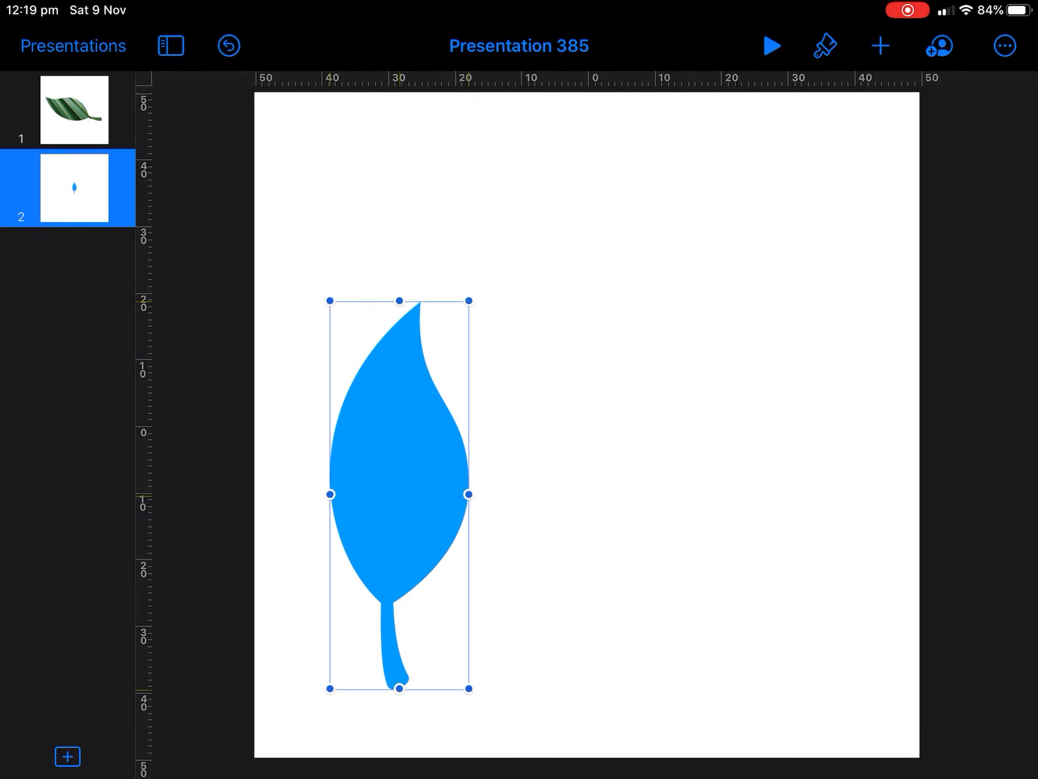
pyautogui.moveTo(471, 299); pyautogui.dragTo(692, 253)
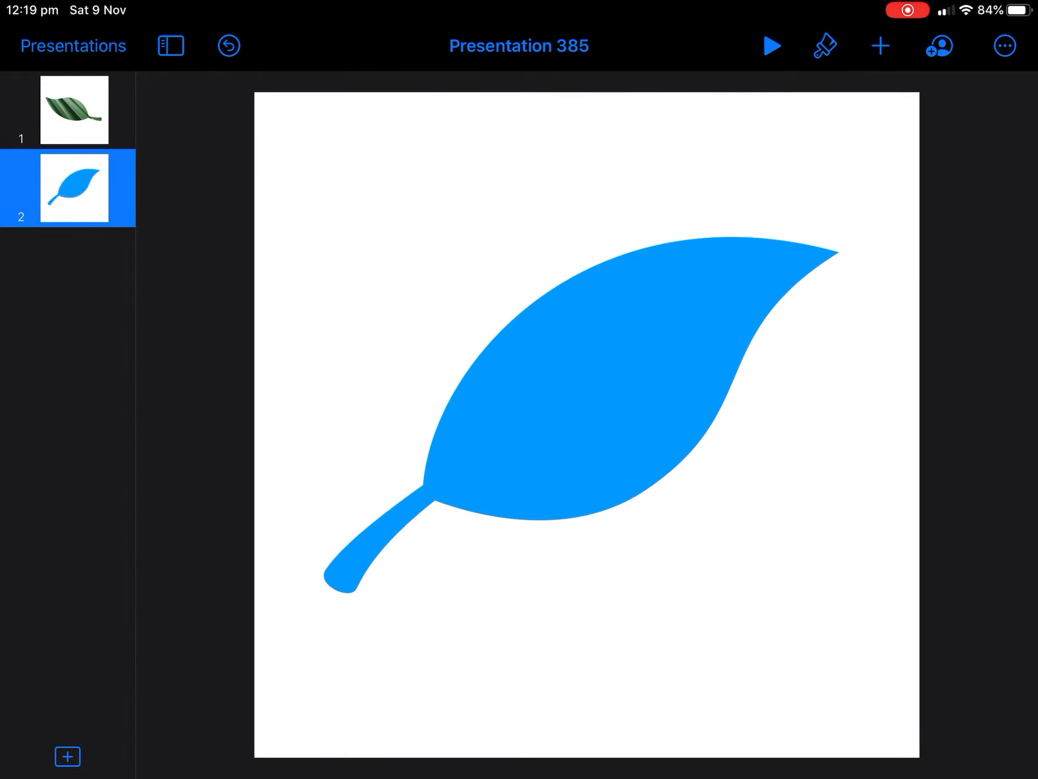
pyautogui.click(825, 46)
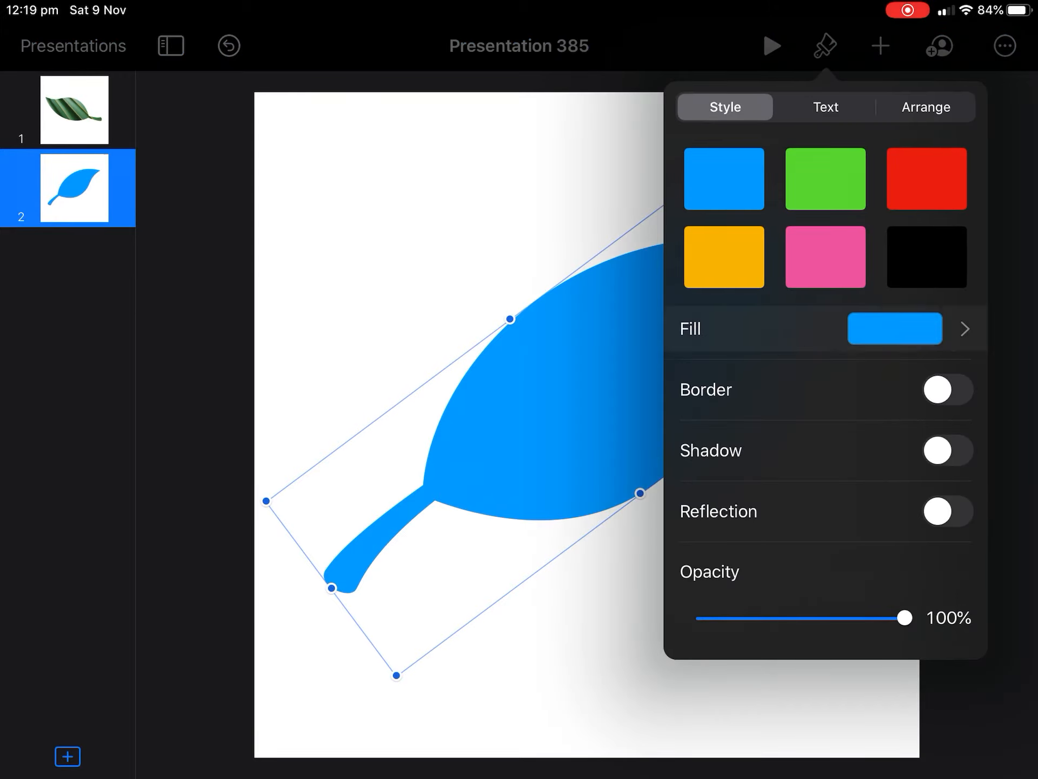
# Switch the leaf's fill to Image and browse Photos for a new picture
pyautogui.click(895, 329)
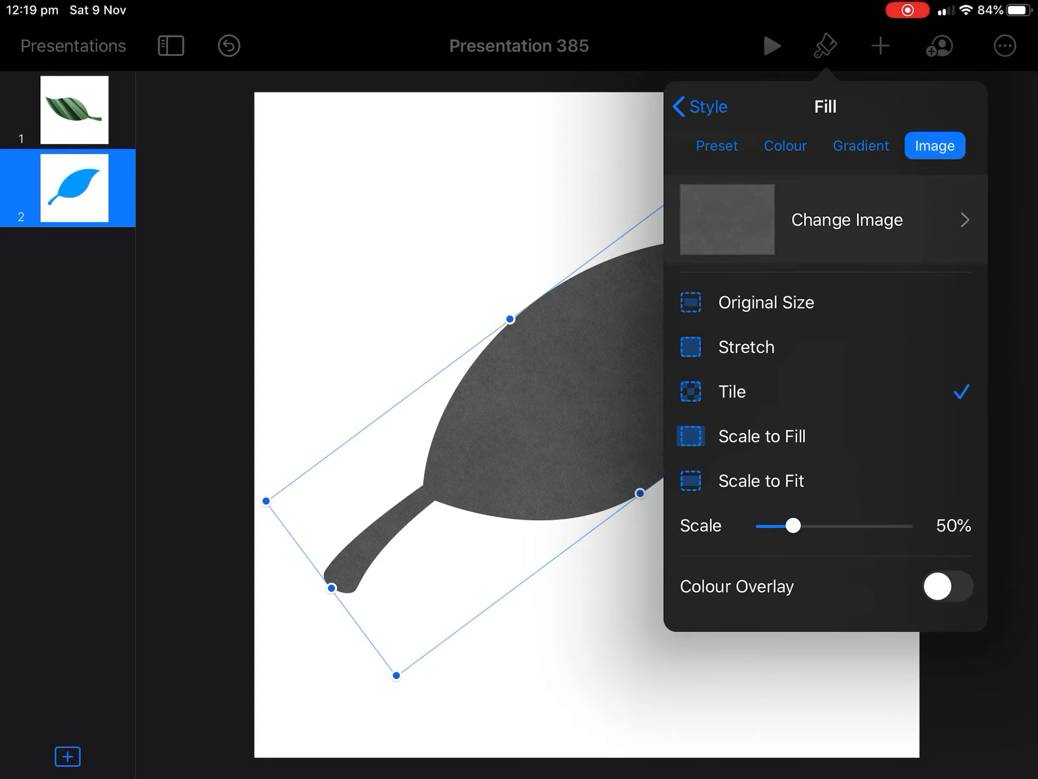
pyautogui.click(847, 220)
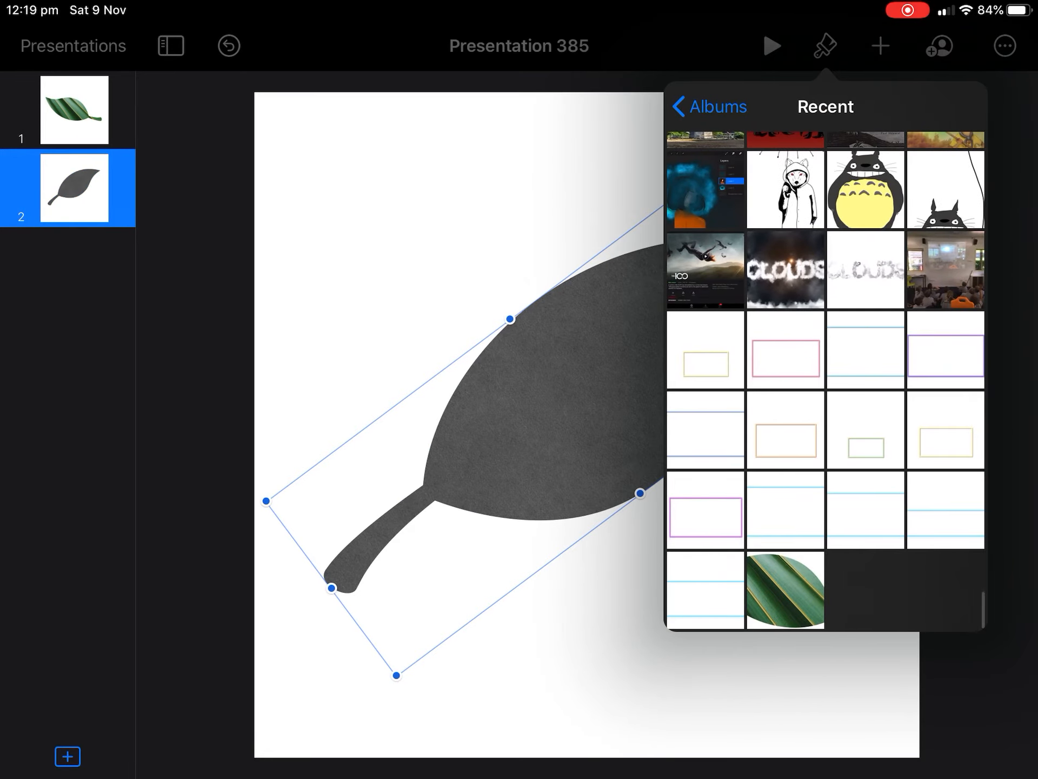
pyautogui.scroll(-3)
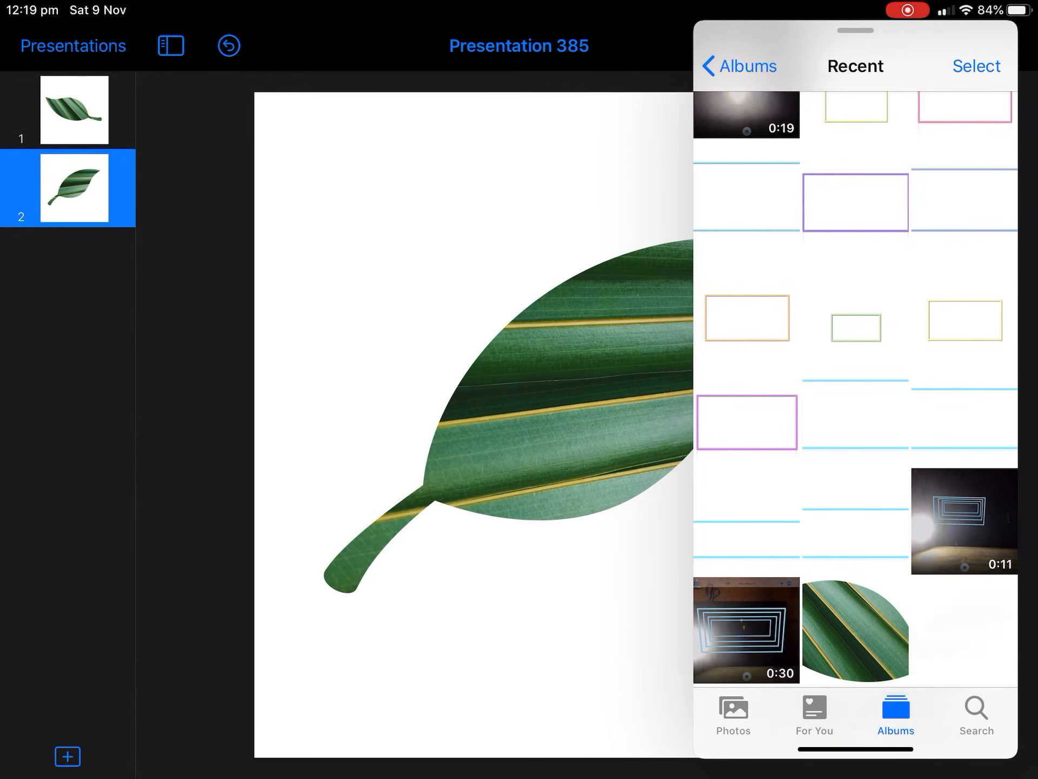
# Scroll the Recent album to find the green striped leaf photo
pyautogui.scroll(-3)
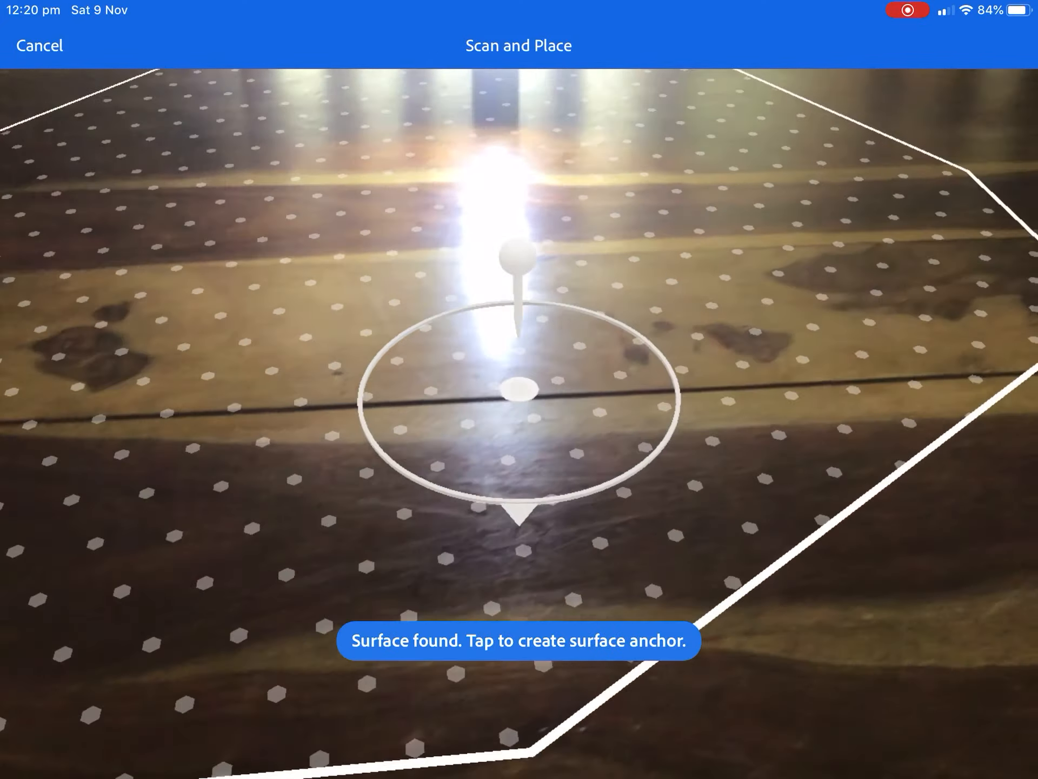
# Anchor the scene to the tabletop and place the Dead Tree asset
pyautogui.click(519, 391)
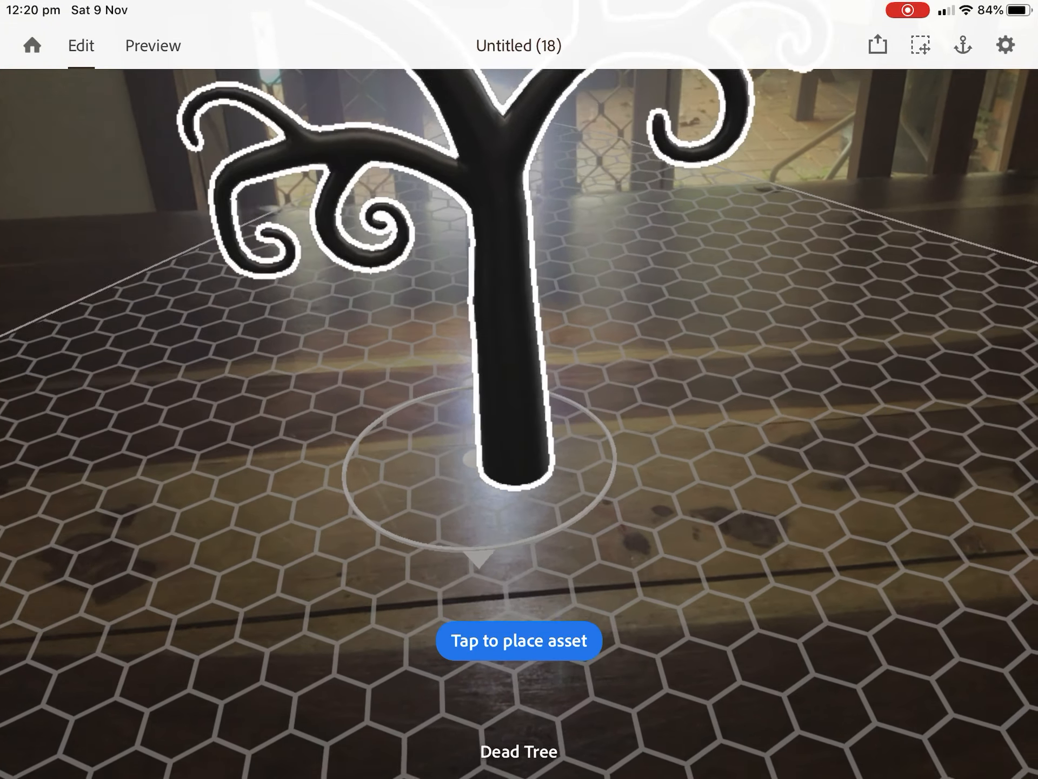
pyautogui.click(55, 721)
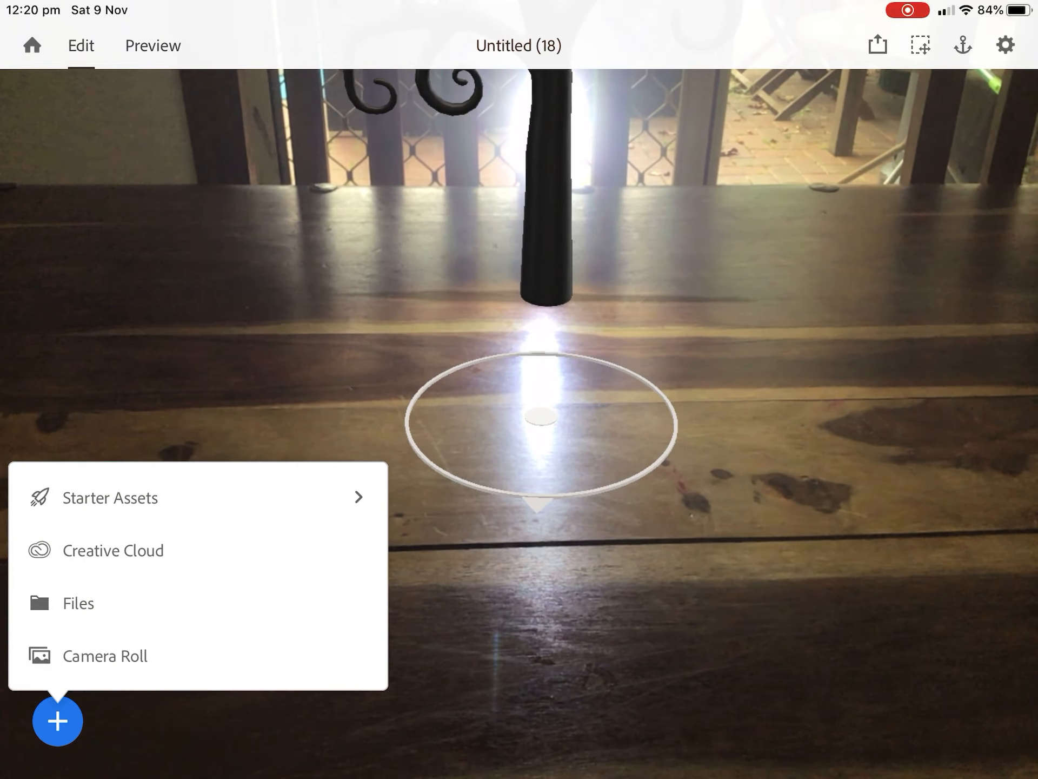
# Place the leaf PNG from Camera Roll and select it among the branches
pyautogui.click(105, 656)
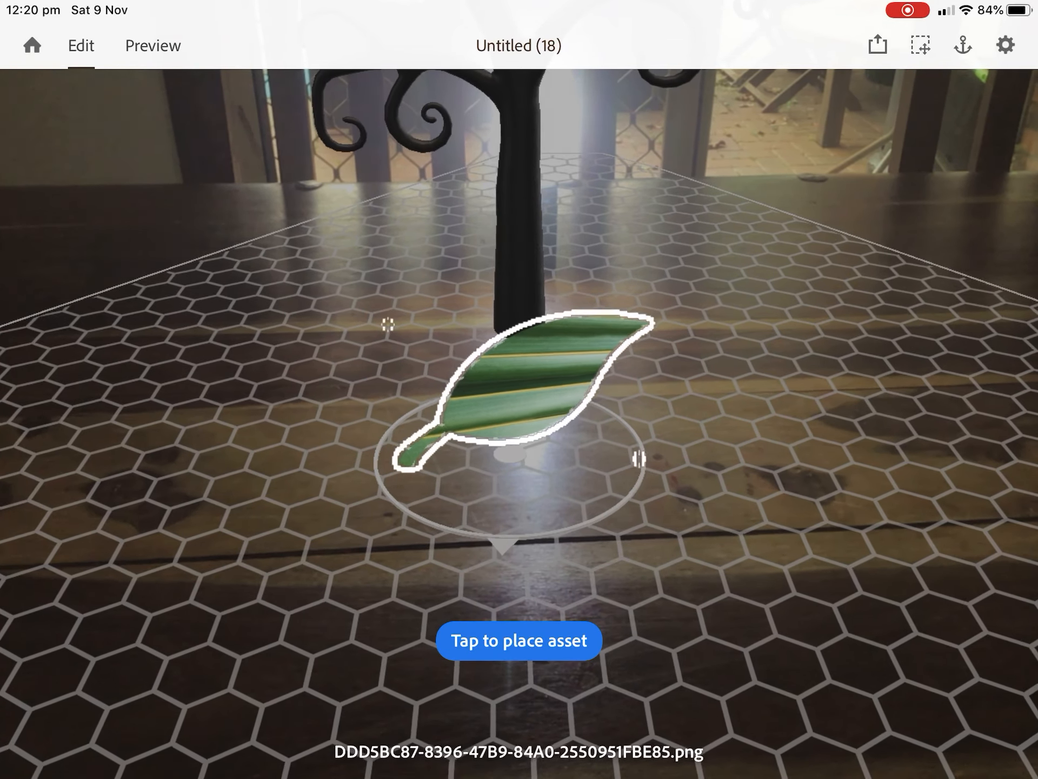
pyautogui.click(516, 640)
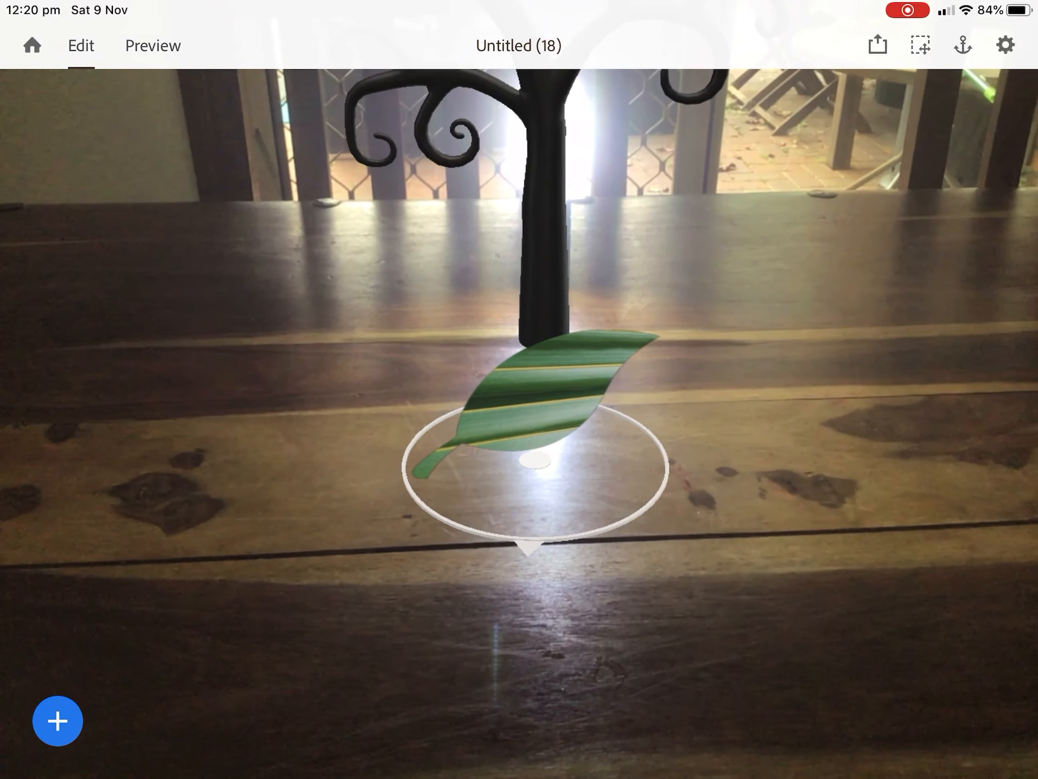
pyautogui.click(535, 399)
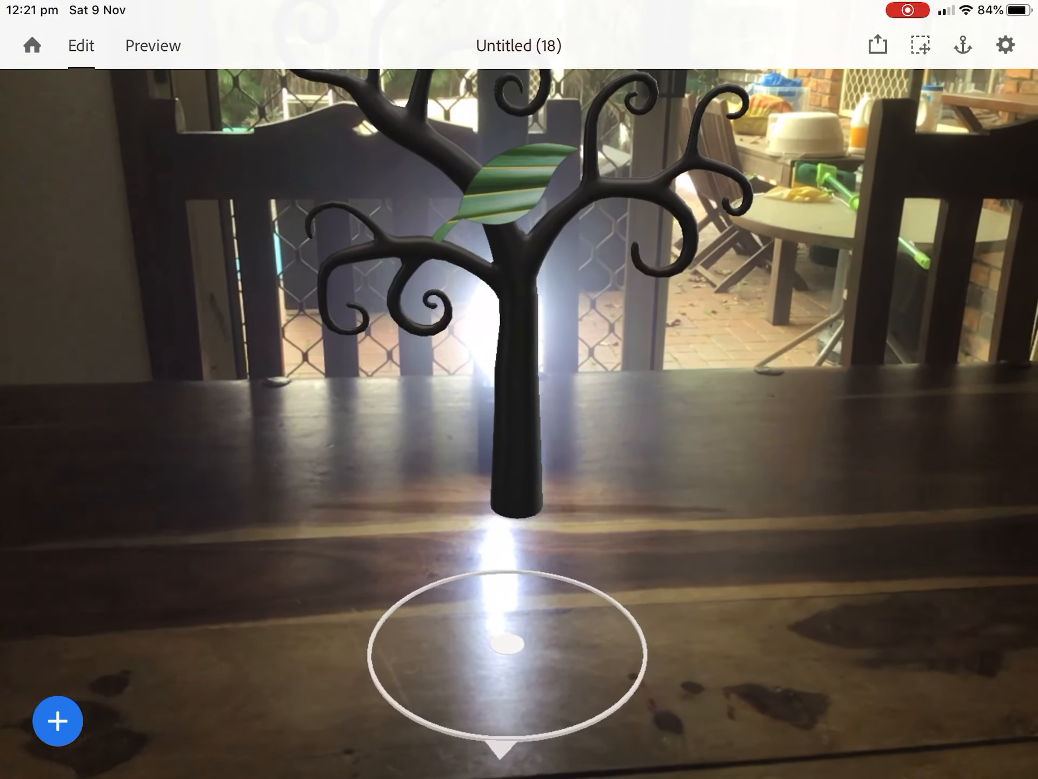
# Add a Touch-triggered Animate action to the leaf and start a new recording
pyautogui.click(508, 189)
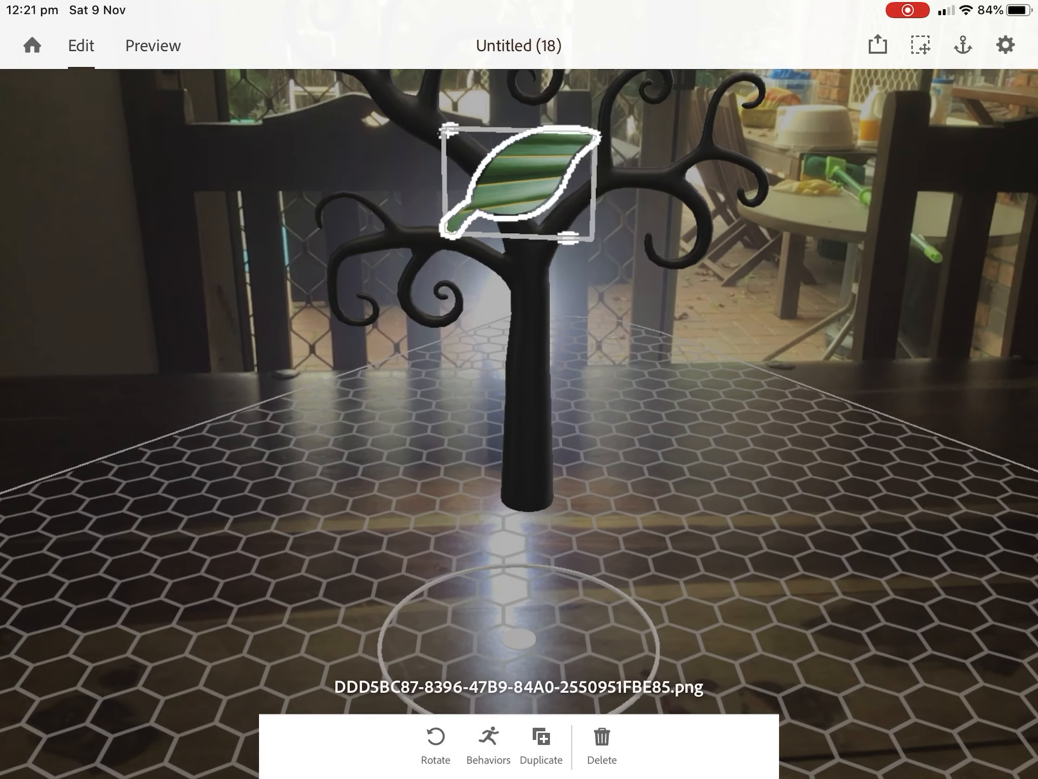
pyautogui.click(488, 738)
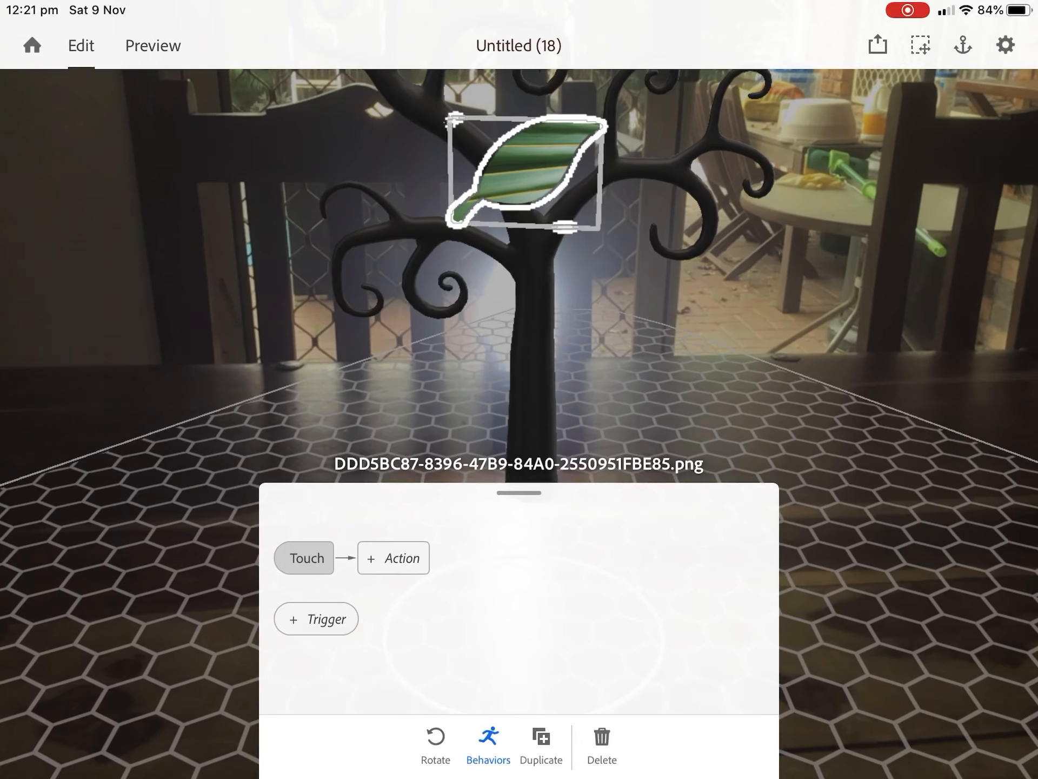
pyautogui.click(393, 557)
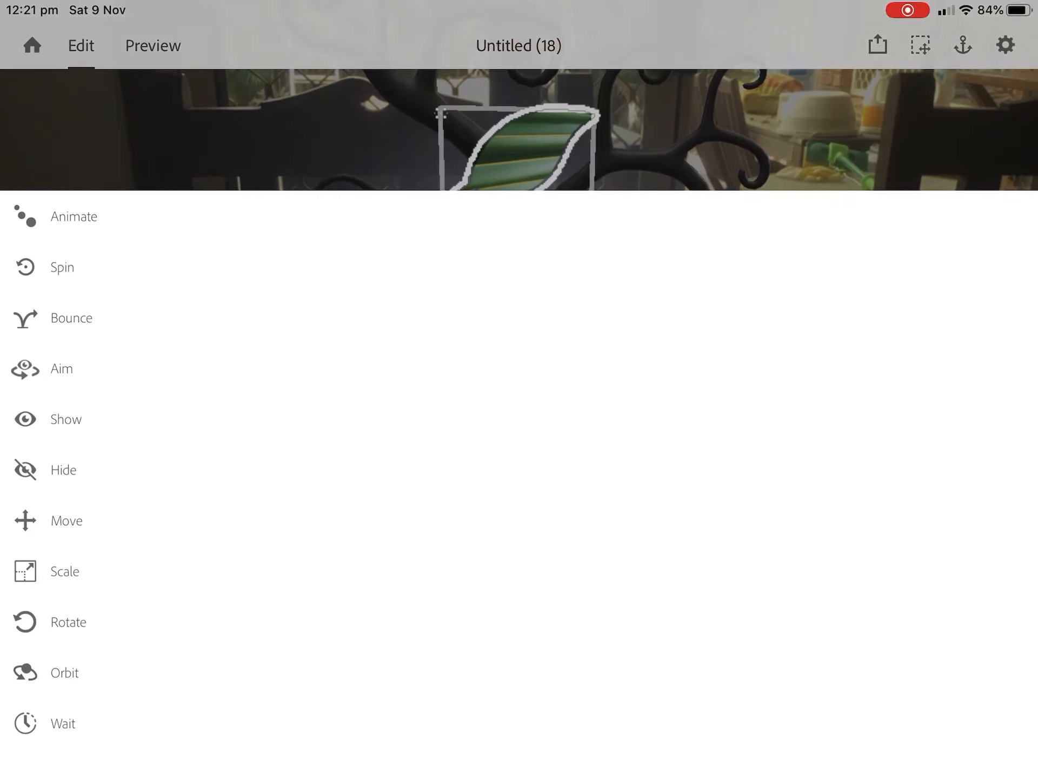
pyautogui.click(73, 216)
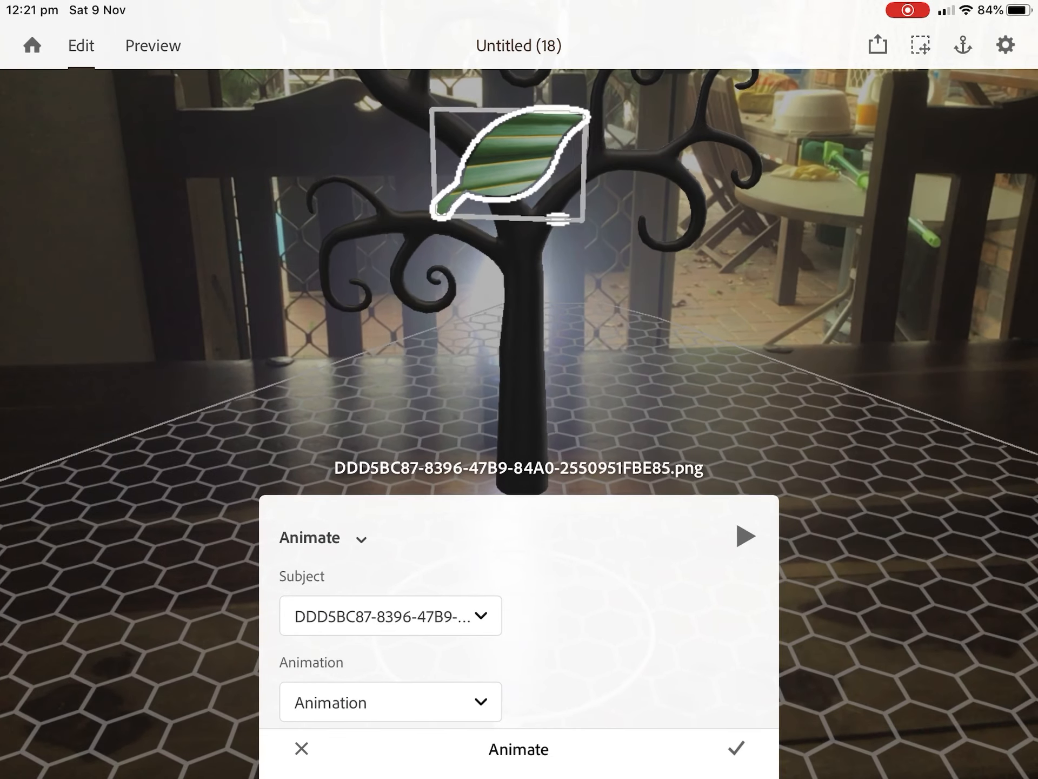
pyautogui.scroll(-3)
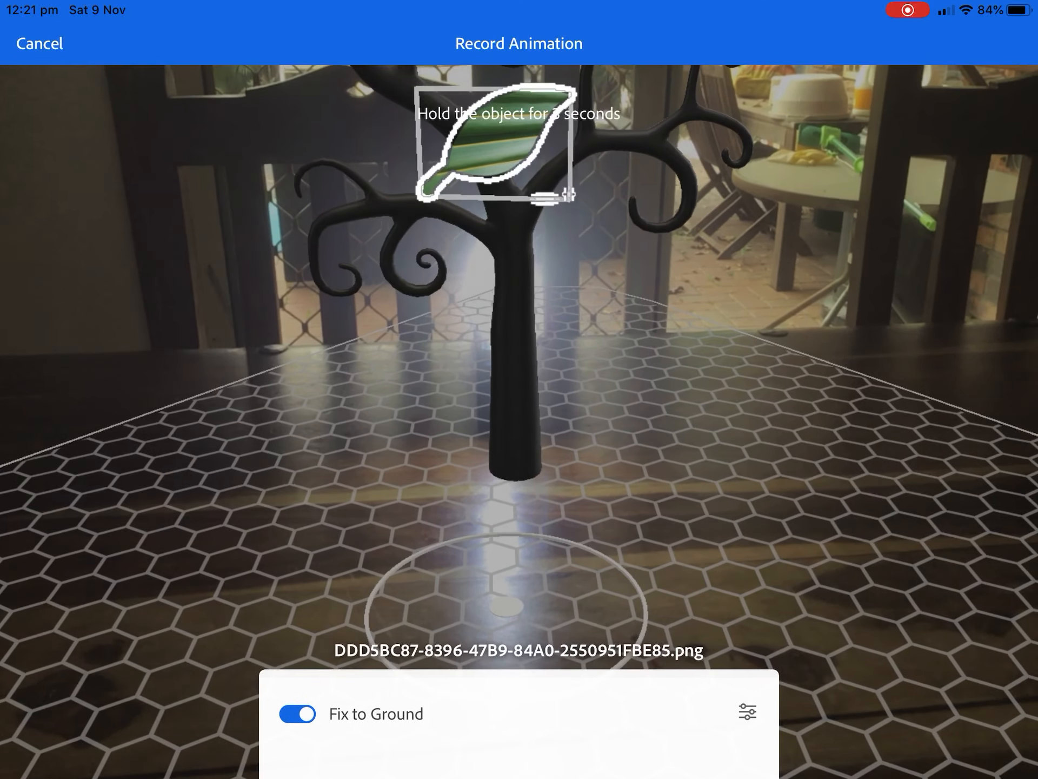
# Record the leaf's winding fall to the table and save the animation
pyautogui.click(300, 713)
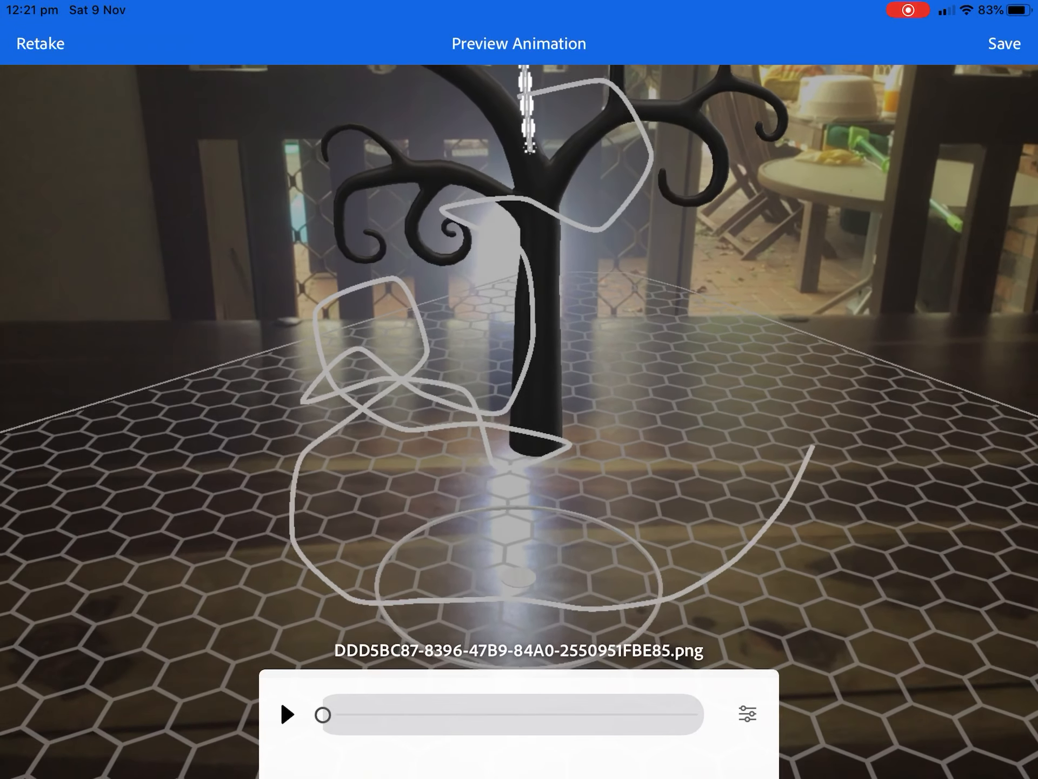
pyautogui.click(289, 713)
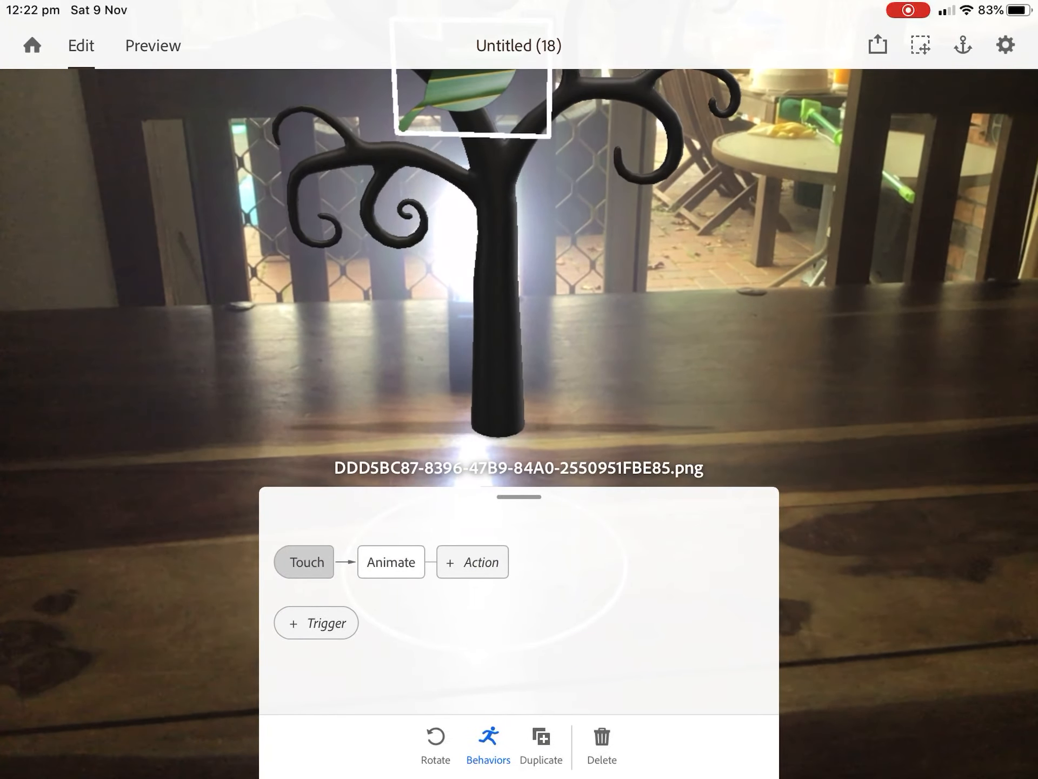
# Switch to Preview mode to see the leaf in the Dead Tree
pyautogui.click(152, 46)
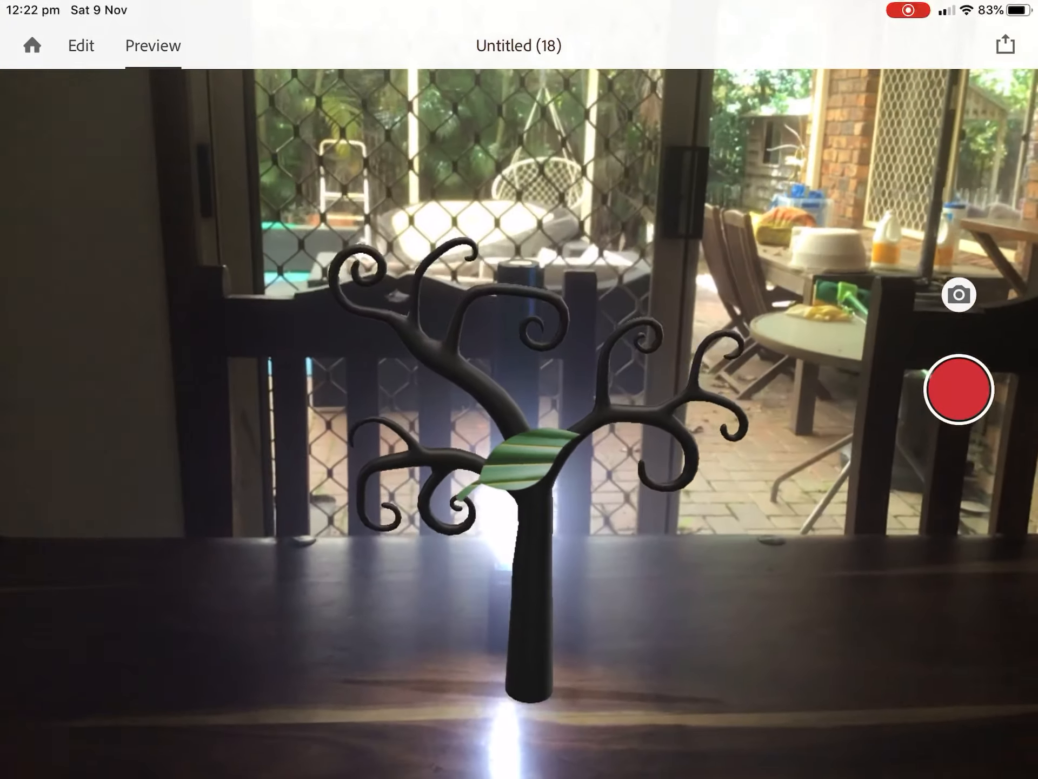